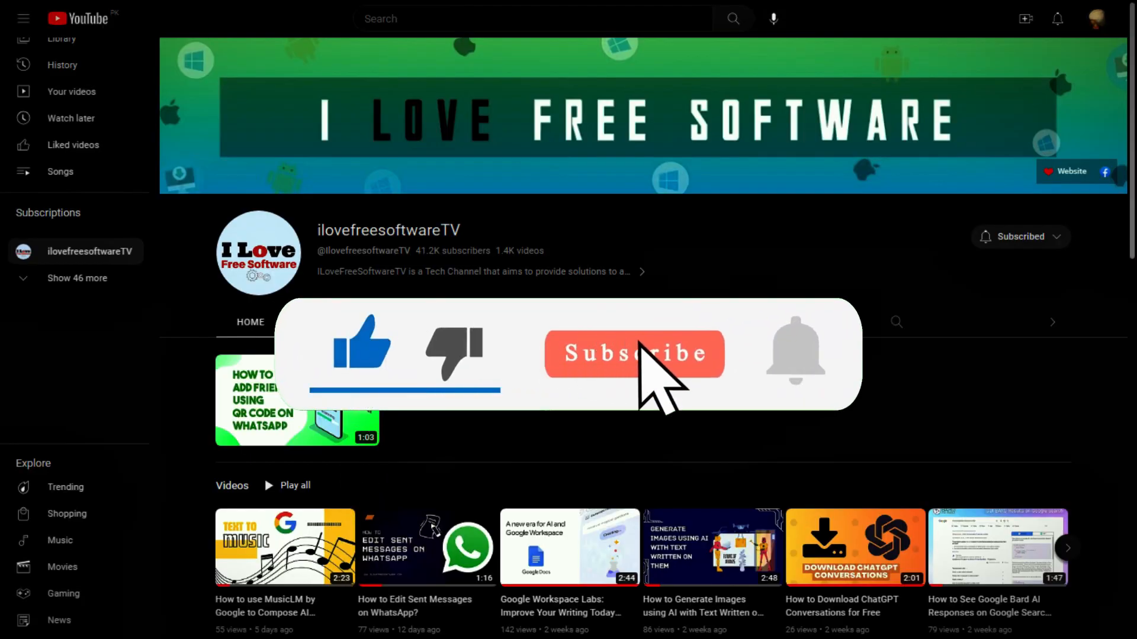
{"action": "mouse_move", "coordinate": [856, 529]}
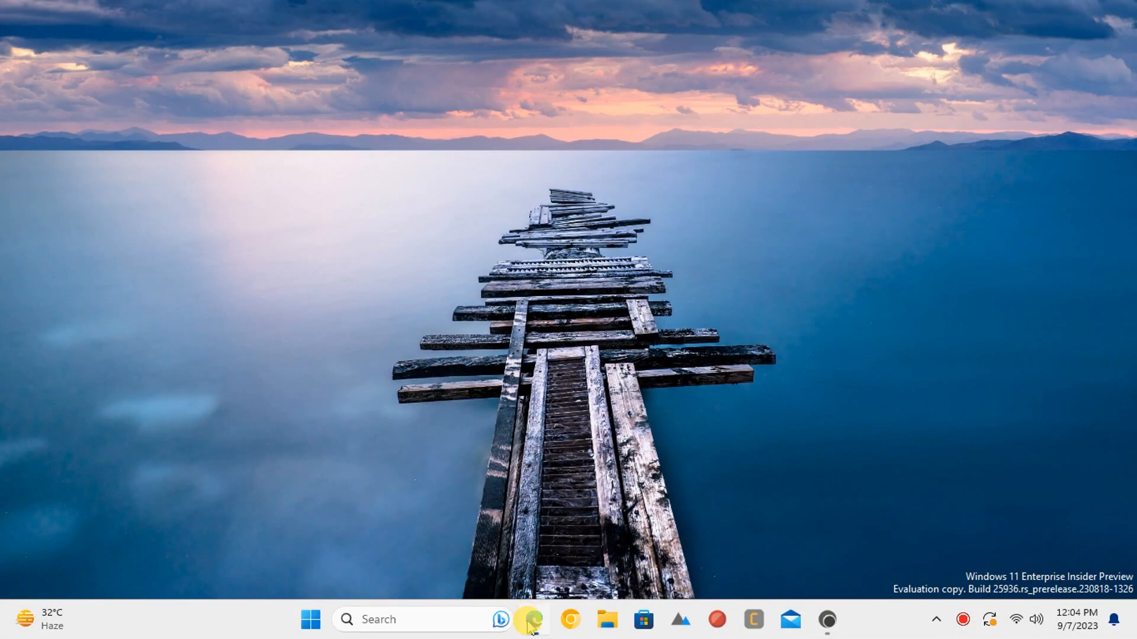
Switch from YouTube to Edge showing the Gmail Chat direct-message conversation.
{"action": "left_click", "coordinate": [534, 620]}
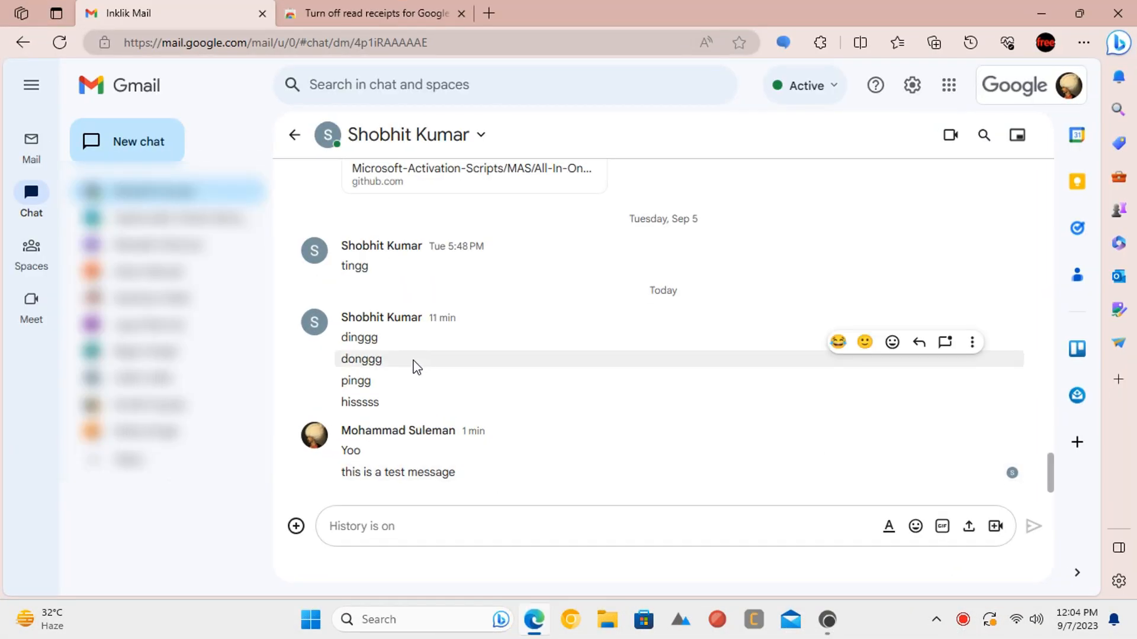
{"action": "mouse_move", "coordinate": [1010, 478]}
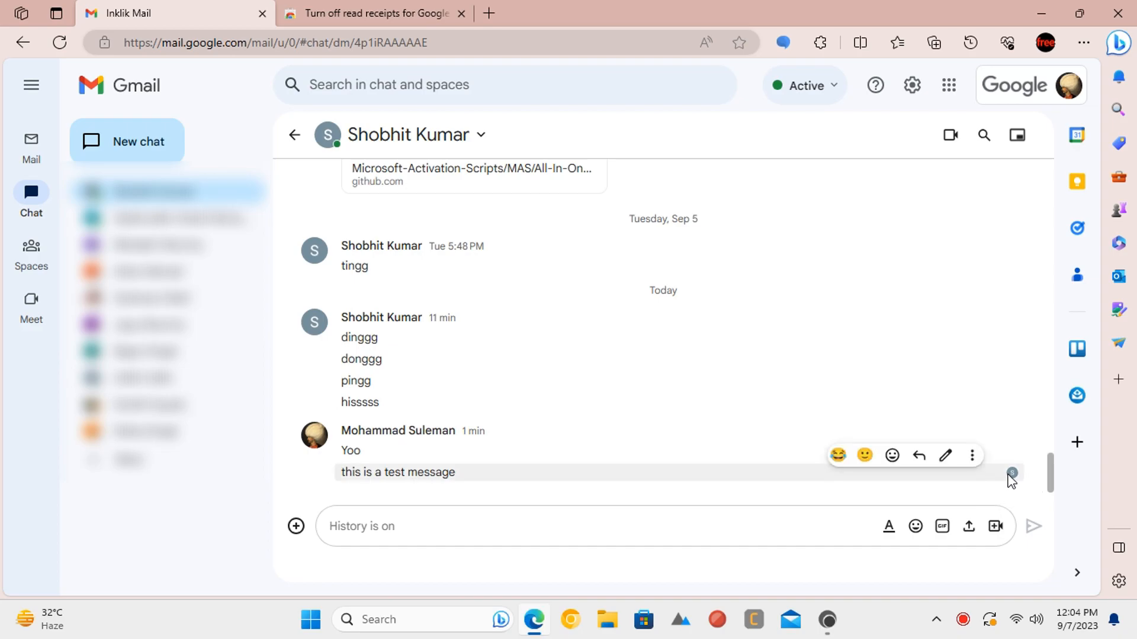
{"action": "mouse_move", "coordinate": [575, 526]}
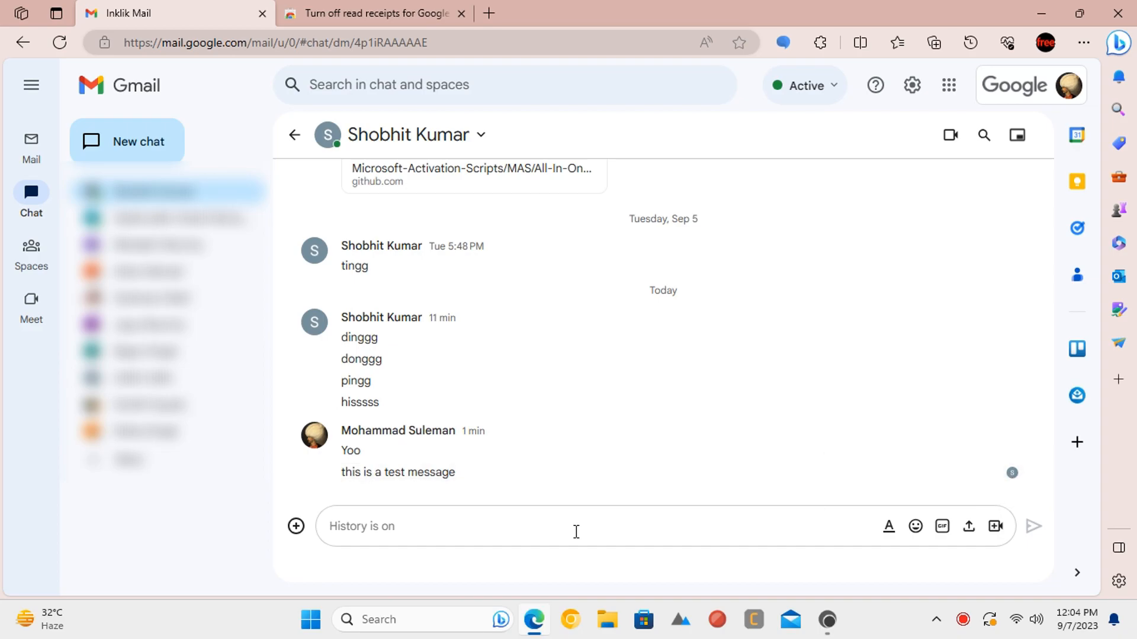
Add the 'Turn off read receipts for Google Chat' extension to Edge from the Web Store.
{"action": "left_click", "coordinate": [371, 13]}
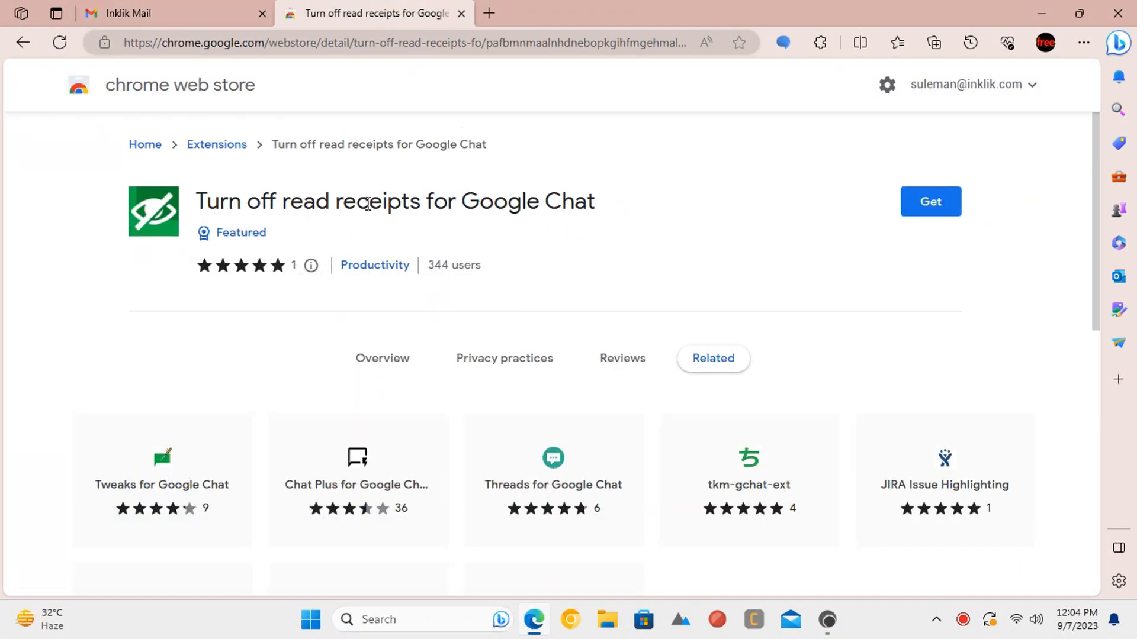
{"action": "left_click", "coordinate": [382, 358]}
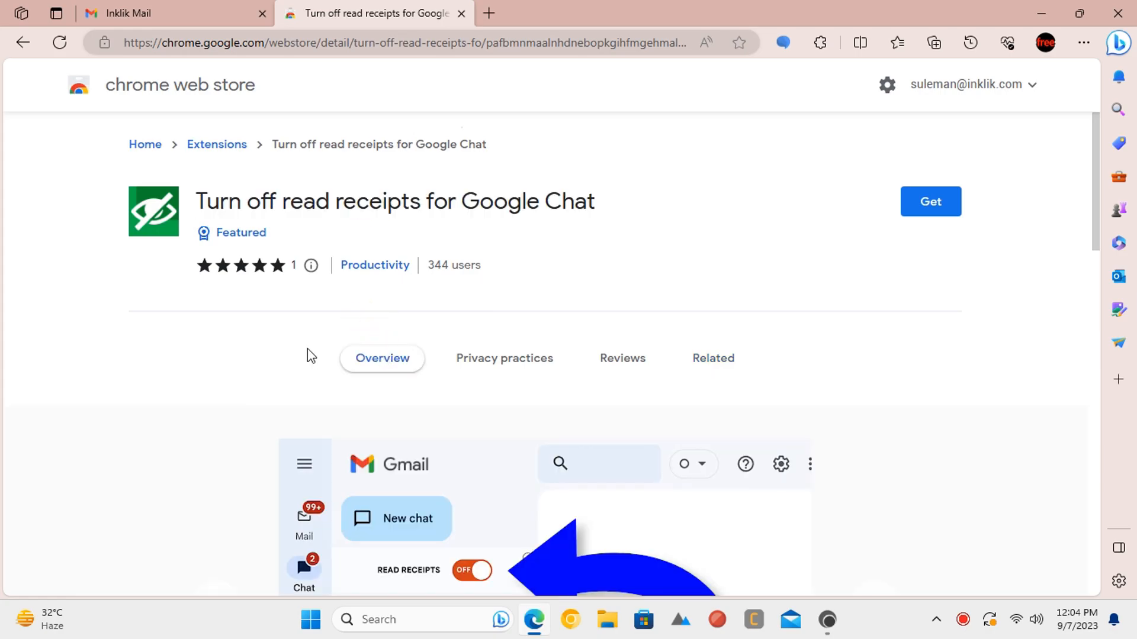
{"action": "left_click", "coordinate": [930, 201]}
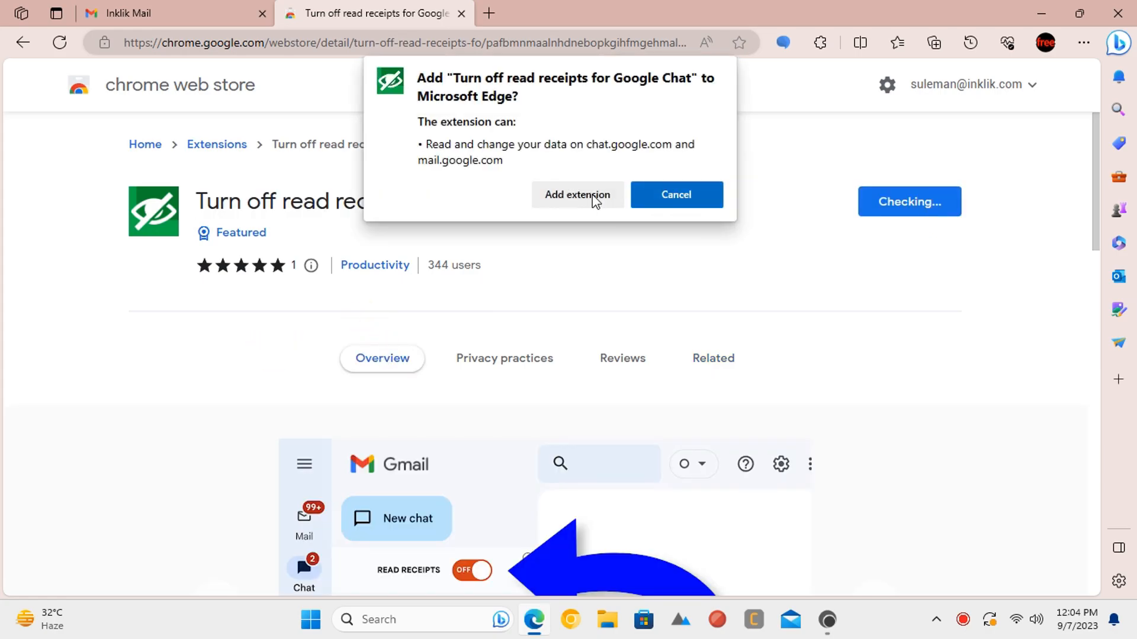
{"action": "left_click", "coordinate": [576, 194]}
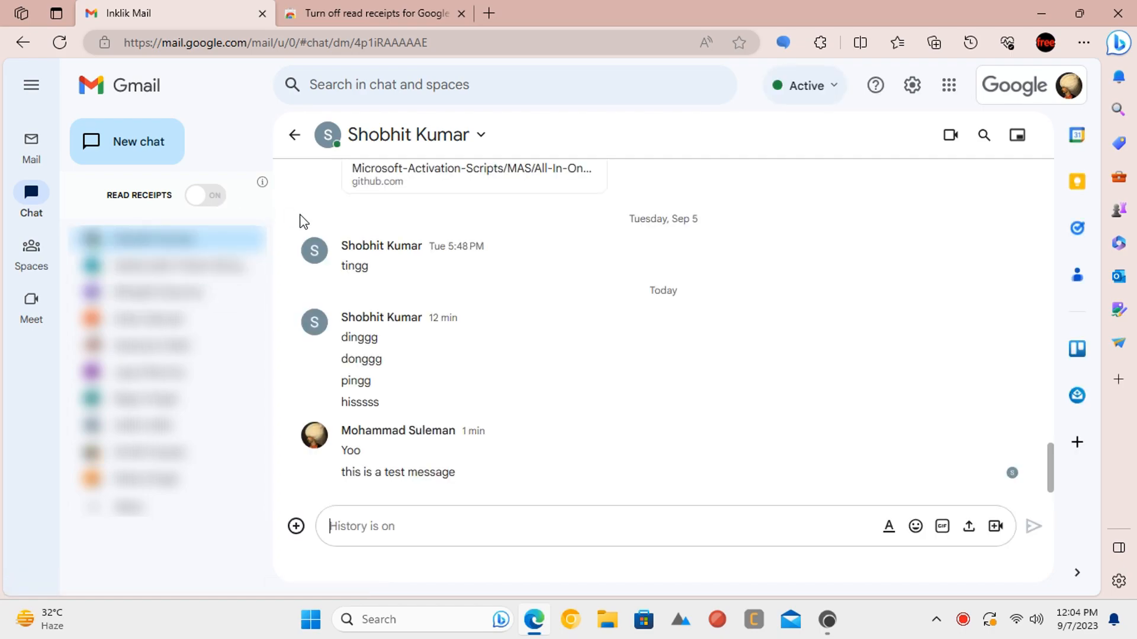
Switch the READ RECEIPTS toggle off and send 'hey send me some message'.
{"action": "left_click", "coordinate": [205, 195]}
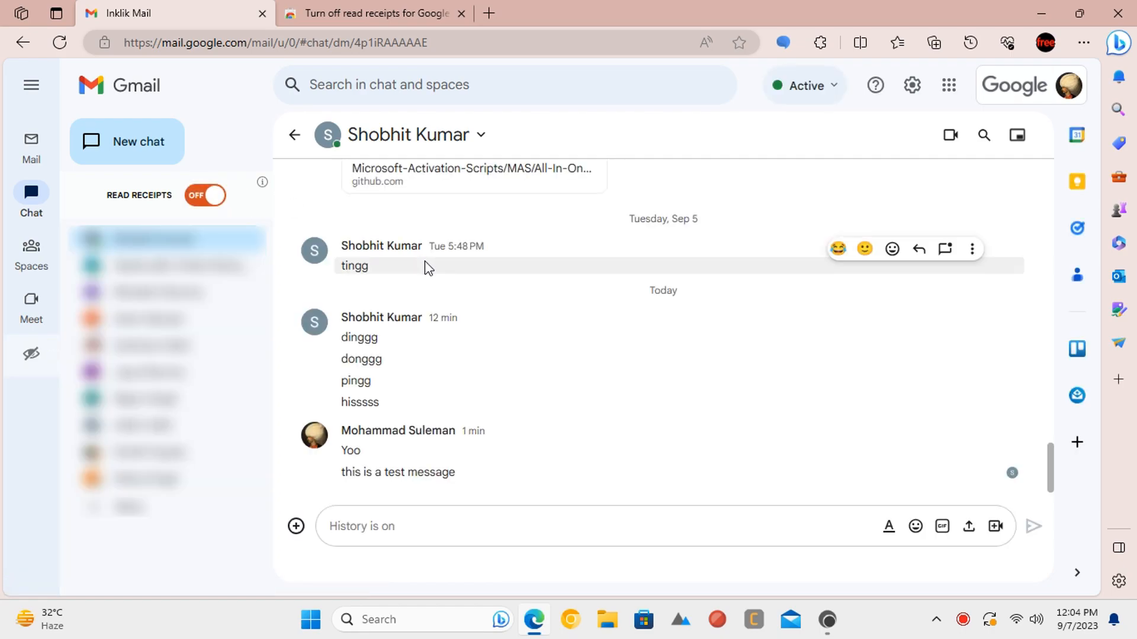
{"action": "type", "text": "hey send me some message"}
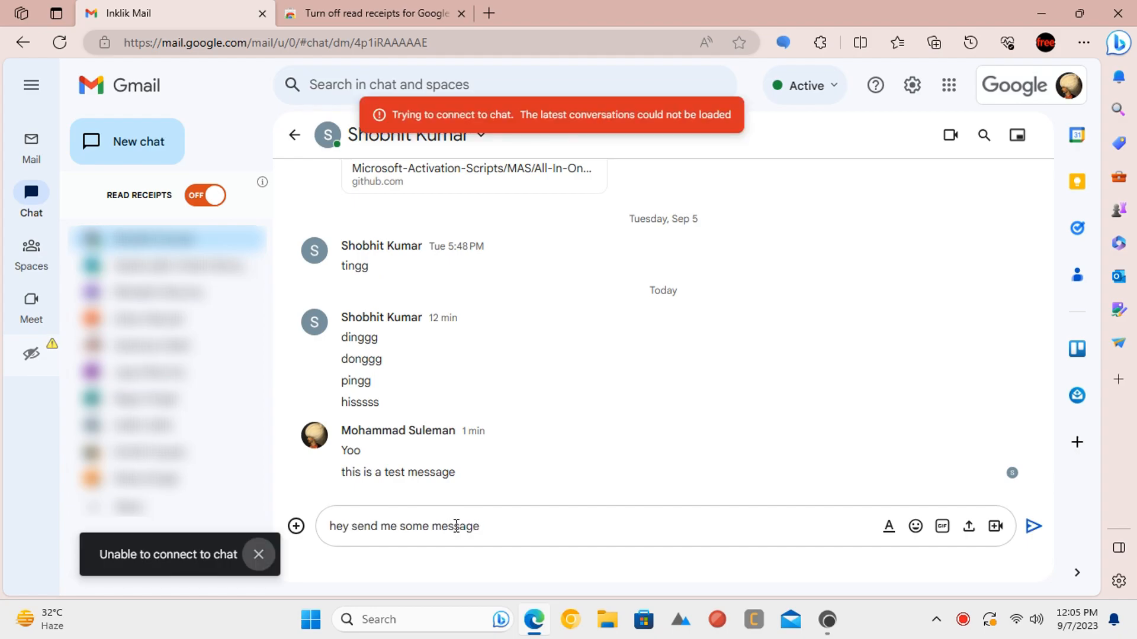
{"action": "left_click", "coordinate": [374, 13]}
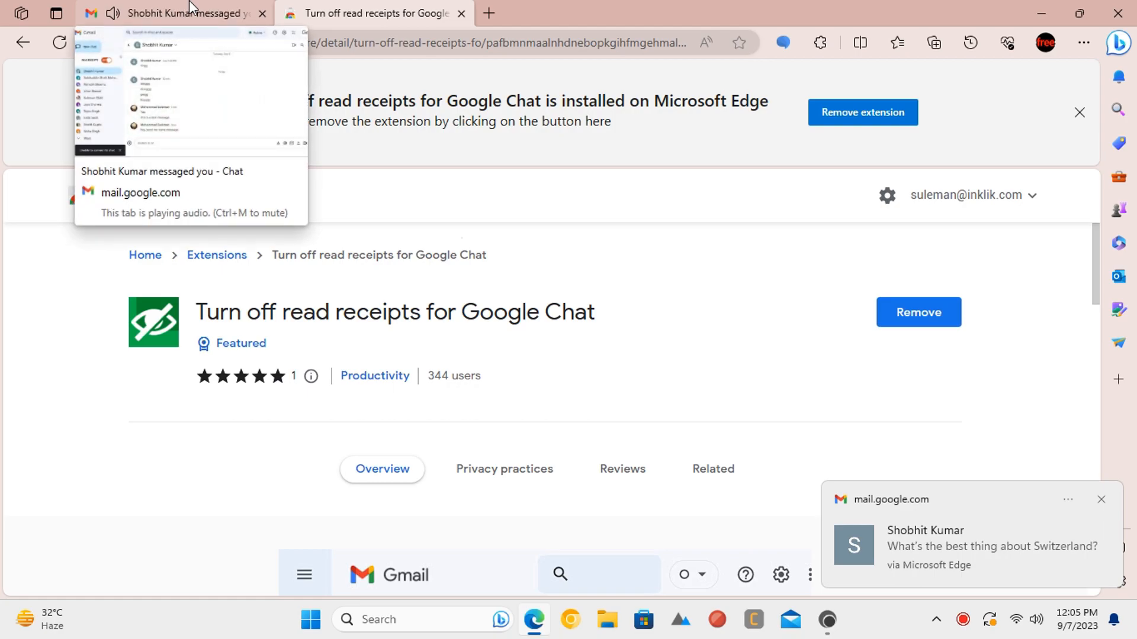
Go back to the Gmail tab to view the contact's reply asking about Switzerland.
{"action": "left_click", "coordinate": [174, 13]}
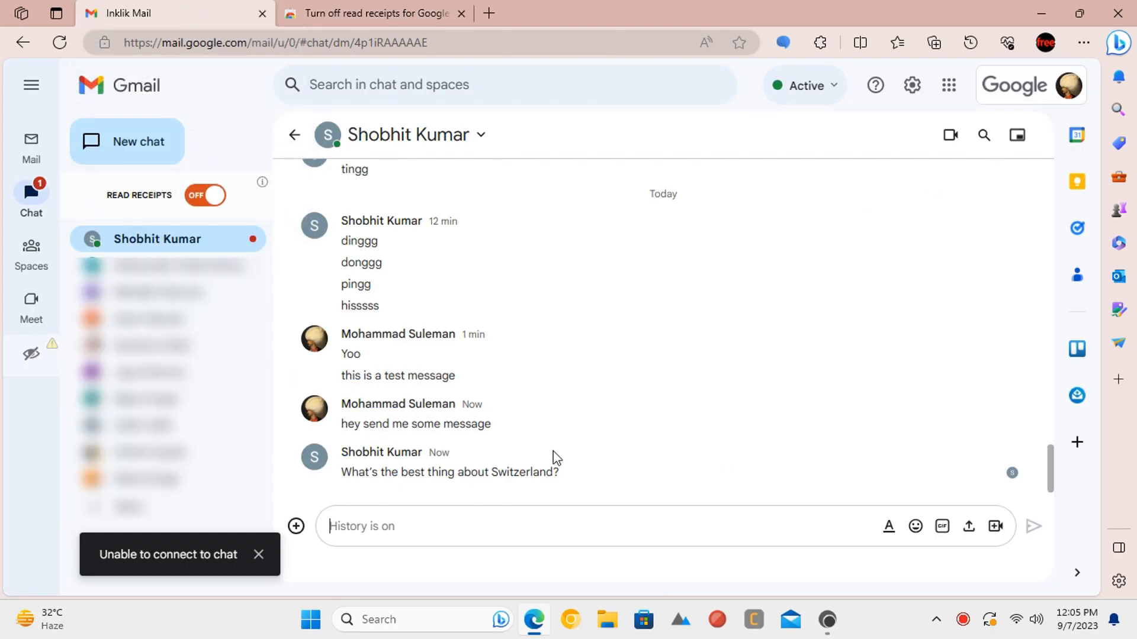
{"action": "mouse_move", "coordinate": [625, 488]}
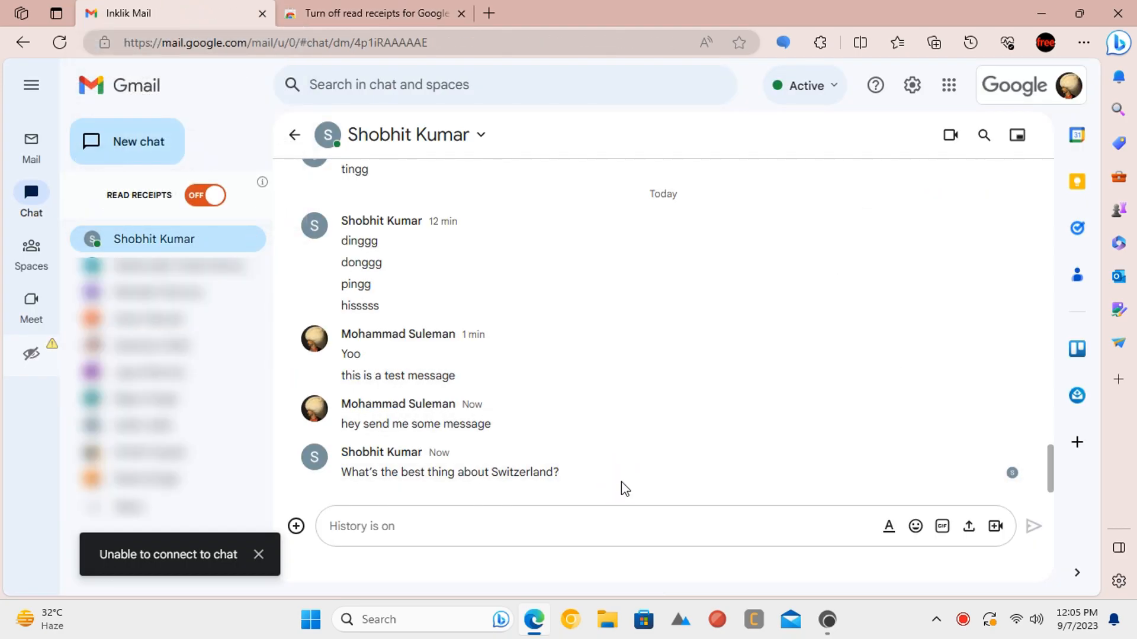